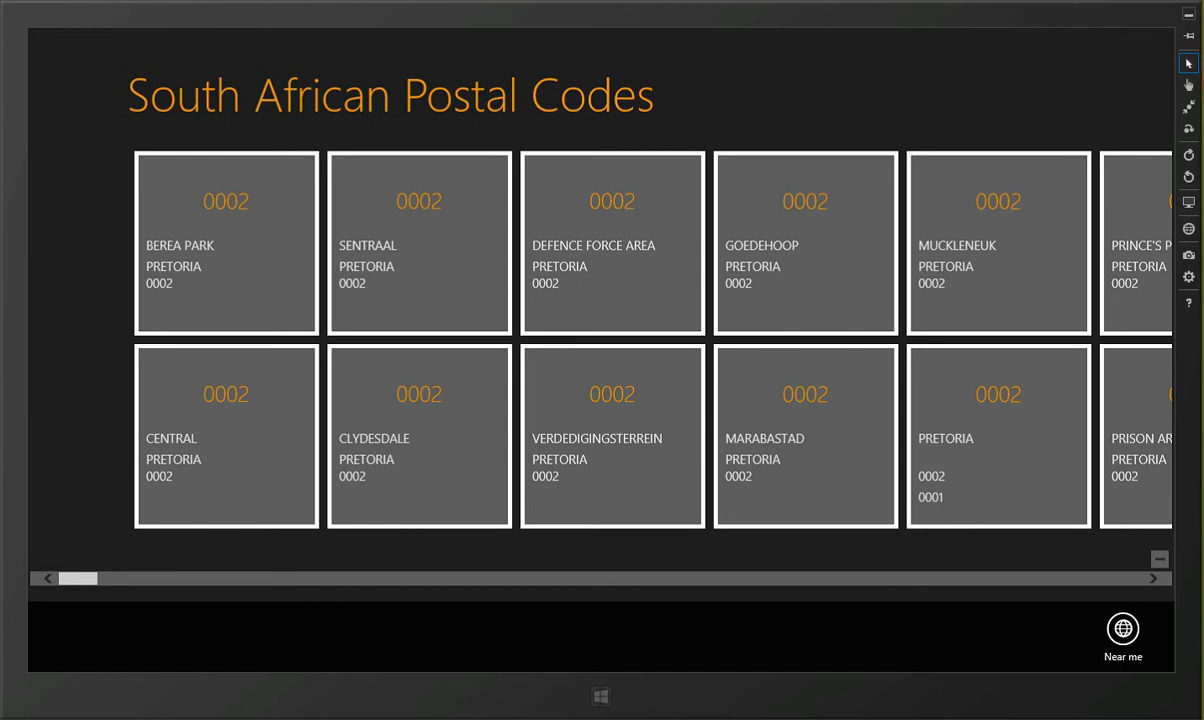
Scroll the postal code grid right from the 0002 Pretoria suburbs to the 2094 Johannesburg suburbs
{"action": "scroll", "scroll_direction": "right", "scroll_amount": 3}
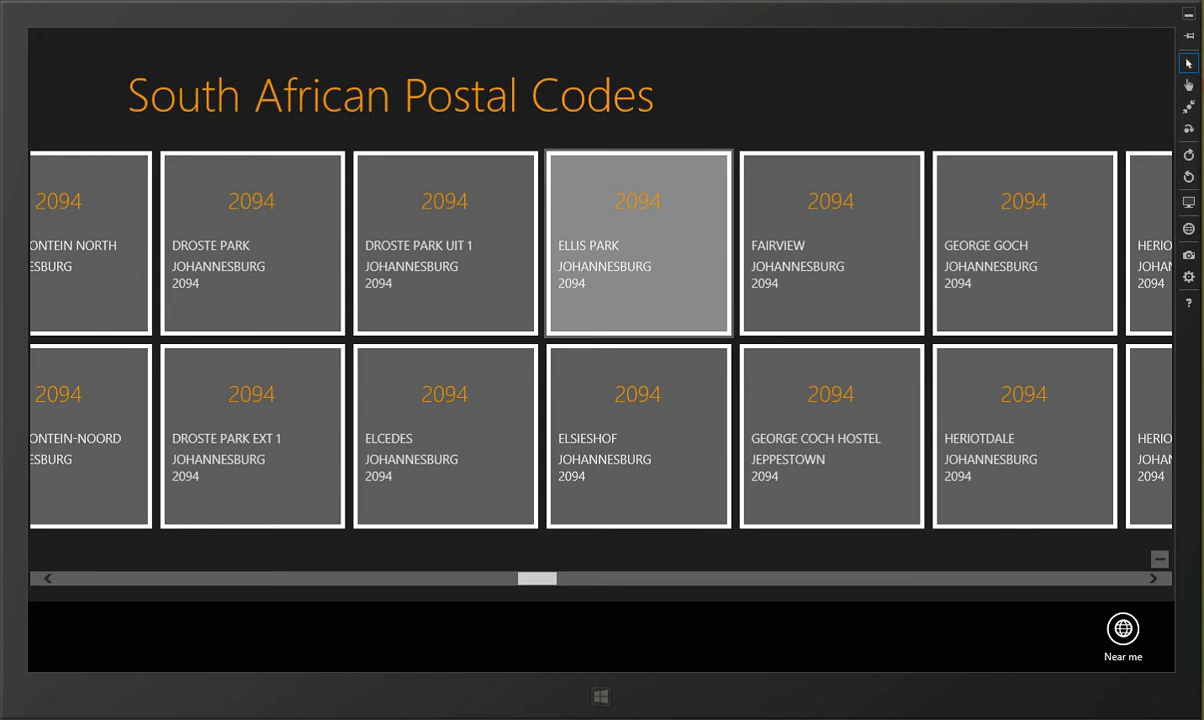
Select the Ellis Park entry (Johannesburg, 2094) and pin it to Start
{"action": "left_click", "coordinate": [638, 242]}
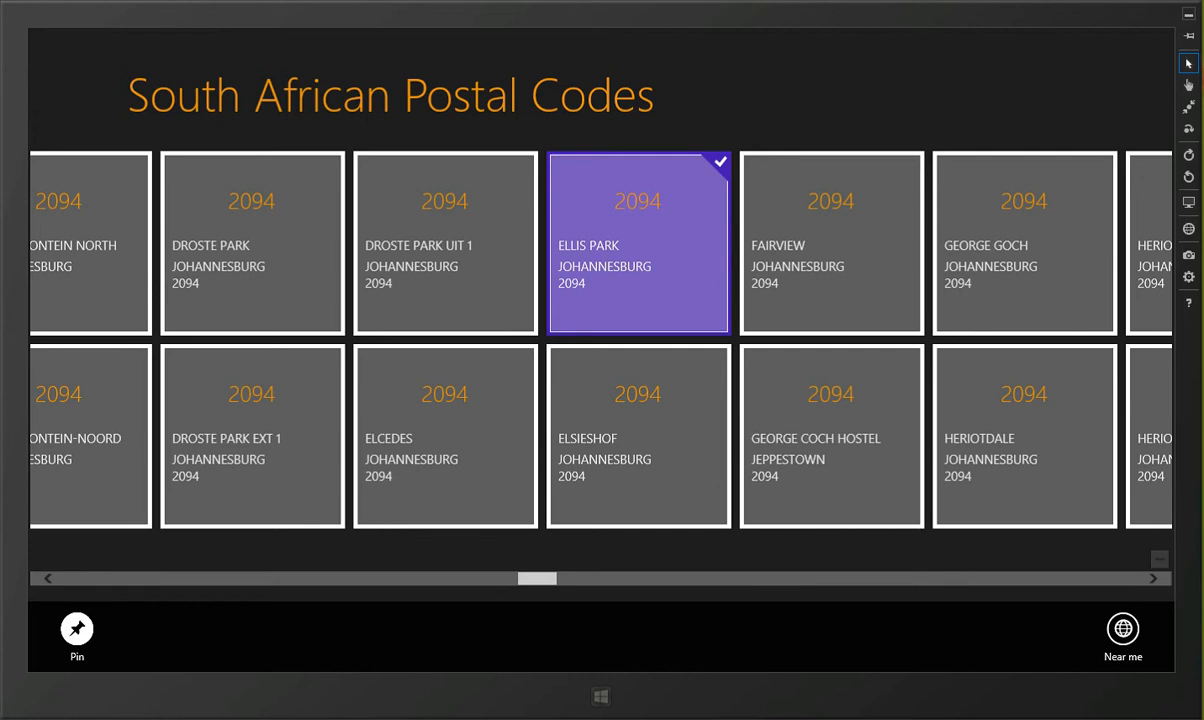
{"action": "left_click", "coordinate": [77, 628]}
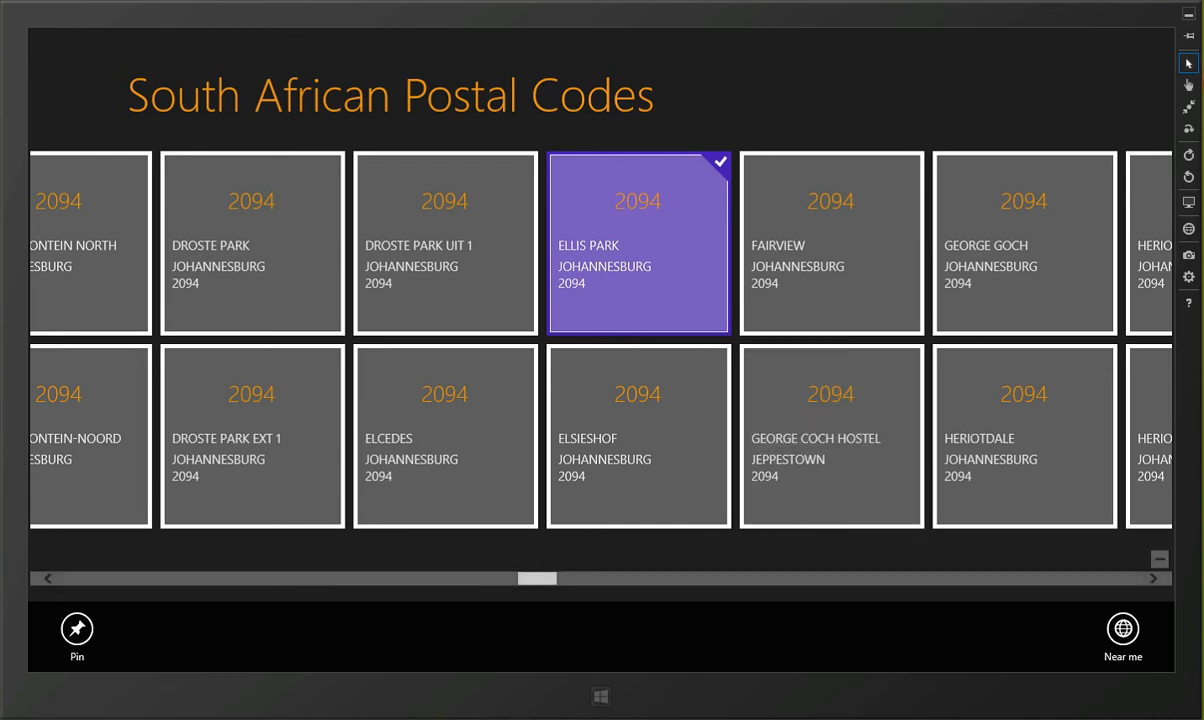
Scroll right to the last postal codes, 9913–9936, covering Trompsburg, Springfontein and Petrusburg
{"action": "scroll", "scroll_direction": "right", "scroll_amount": 3}
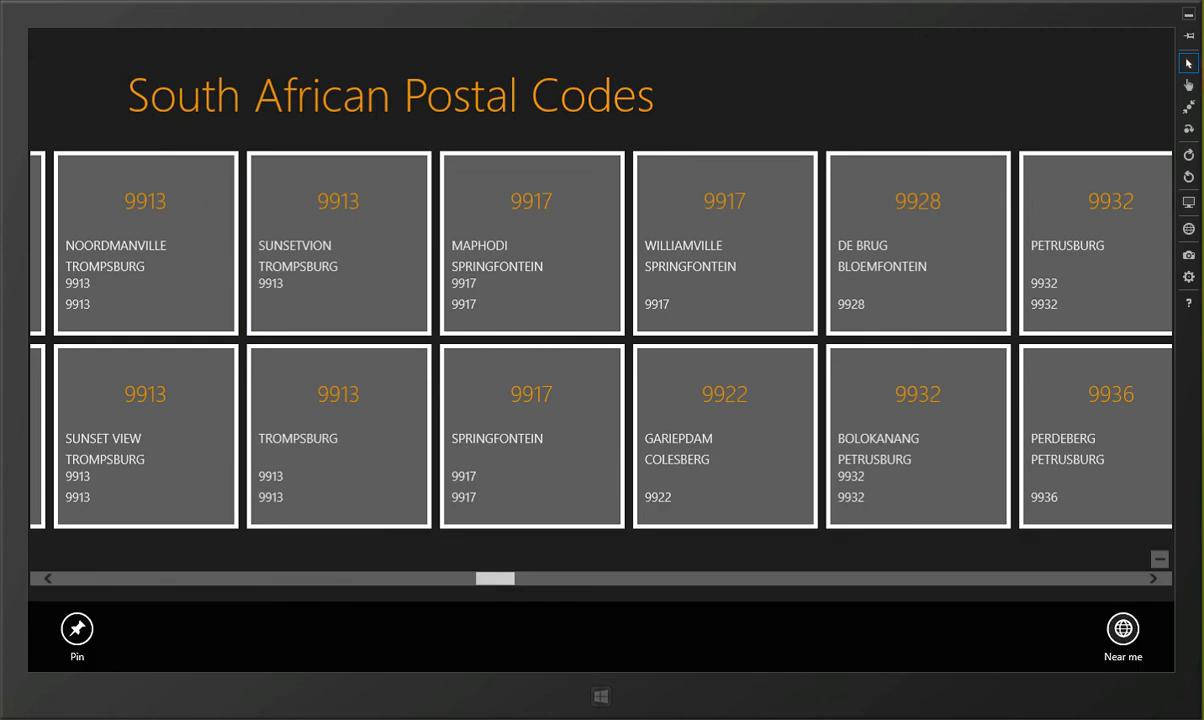
Try Near me, search 'florida' to find the 1709 Florida suburbs, then clear the search
{"action": "left_click", "coordinate": [1122, 628]}
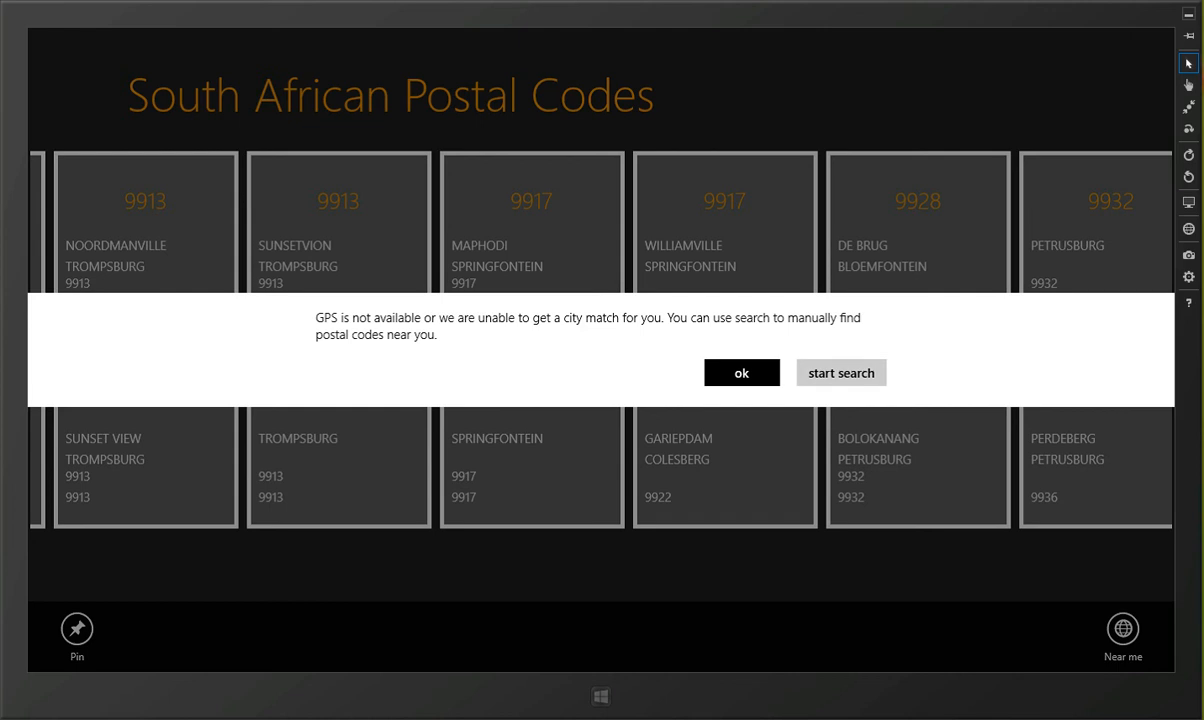
{"action": "left_click", "coordinate": [840, 372]}
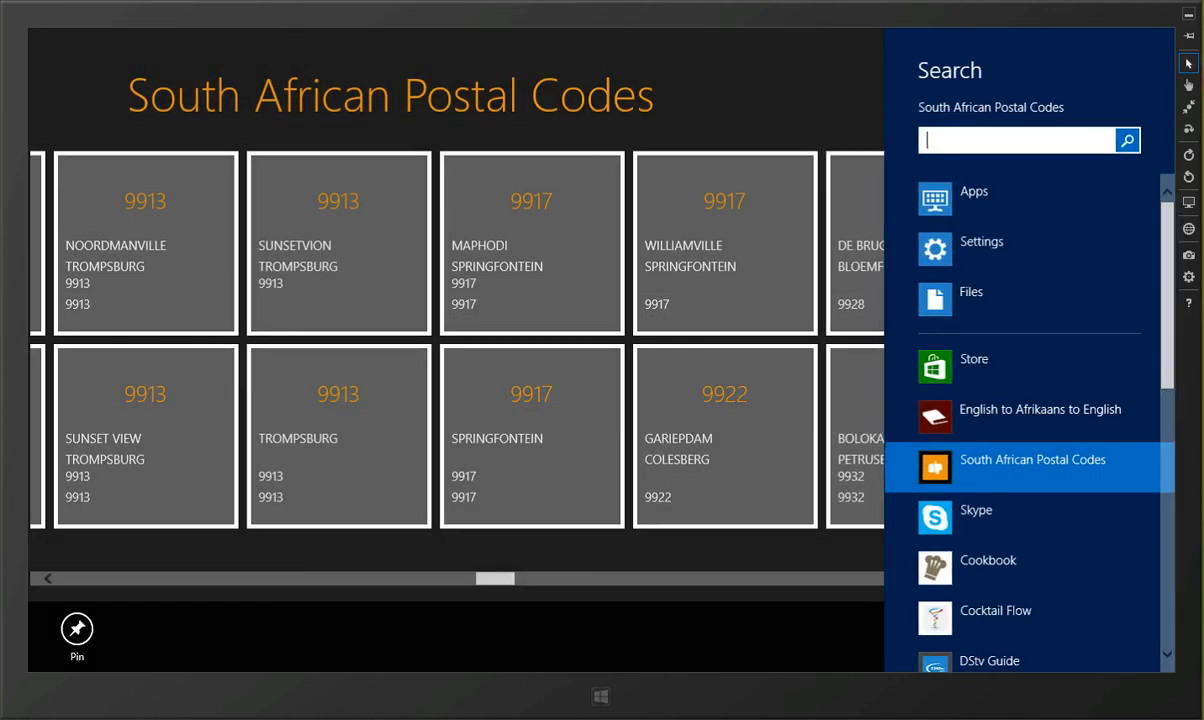
{"action": "type", "text": "flo"}
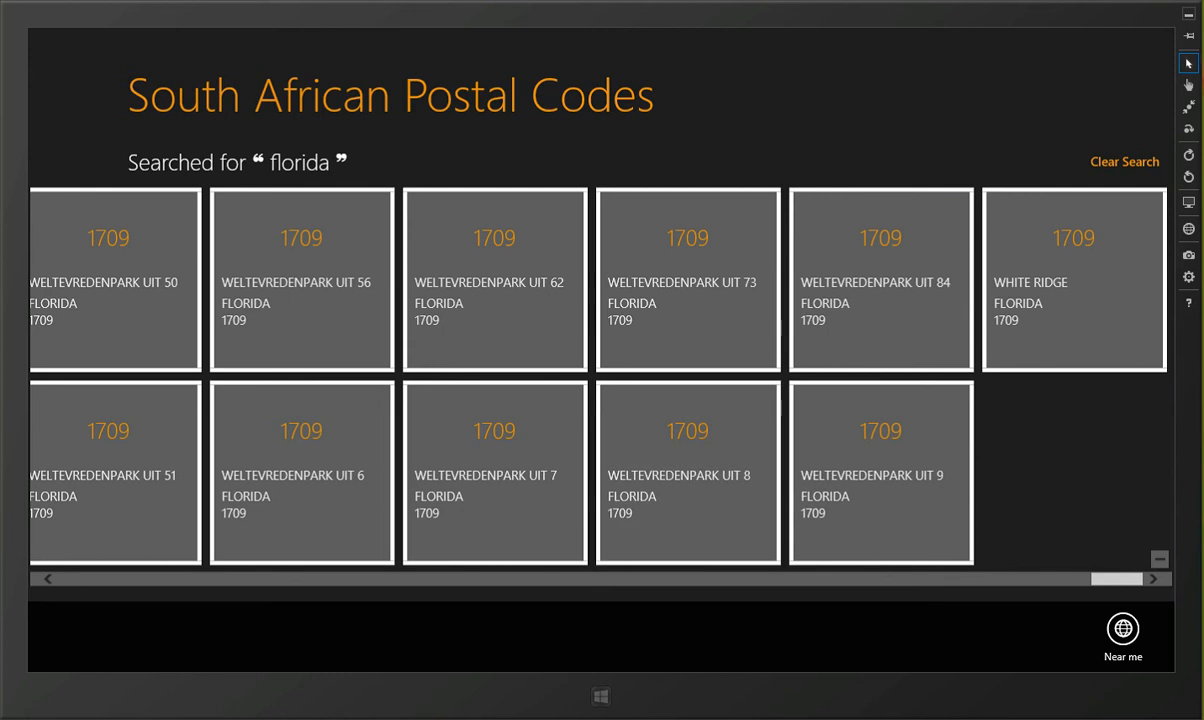
{"action": "scroll", "scroll_direction": "right", "scroll_amount": 3}
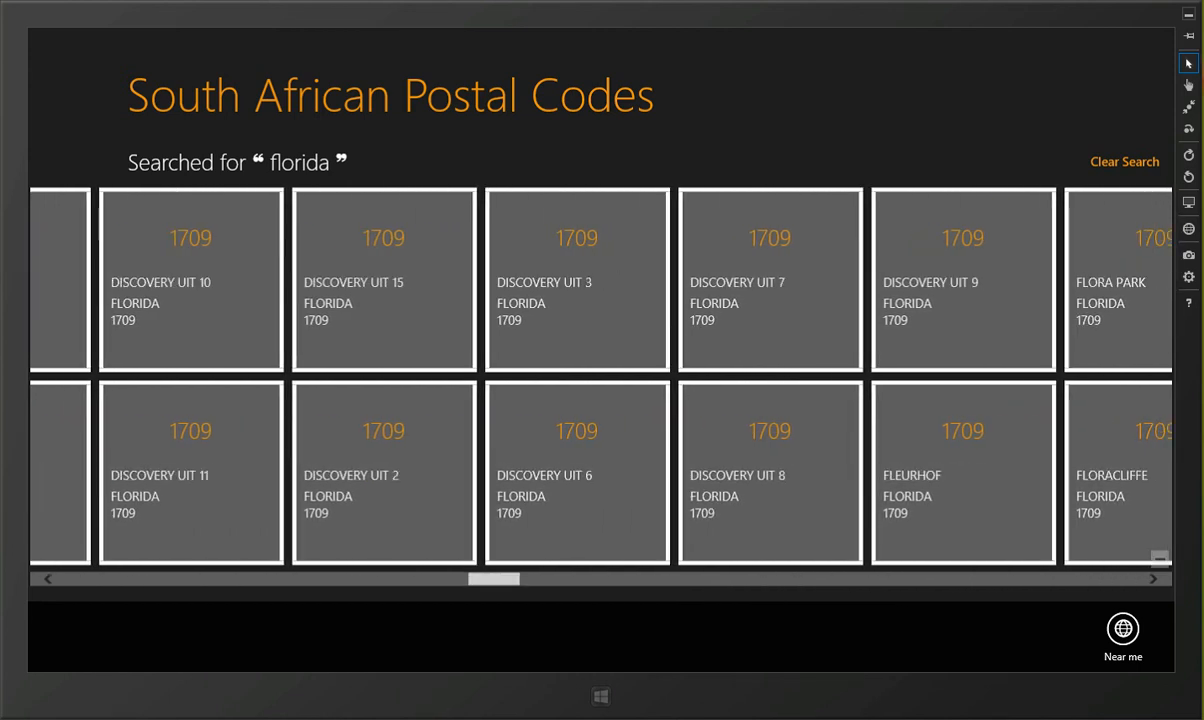
{"action": "mouse_move", "coordinate": [1124, 161]}
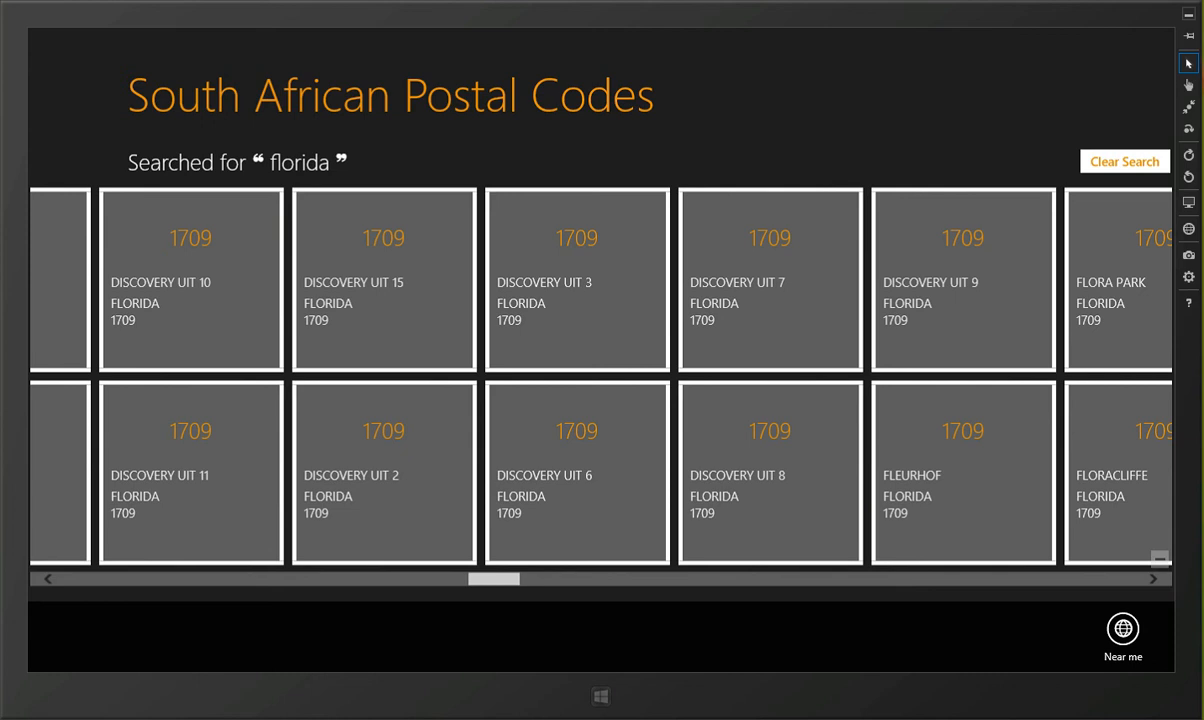
{"action": "left_click", "coordinate": [1124, 161]}
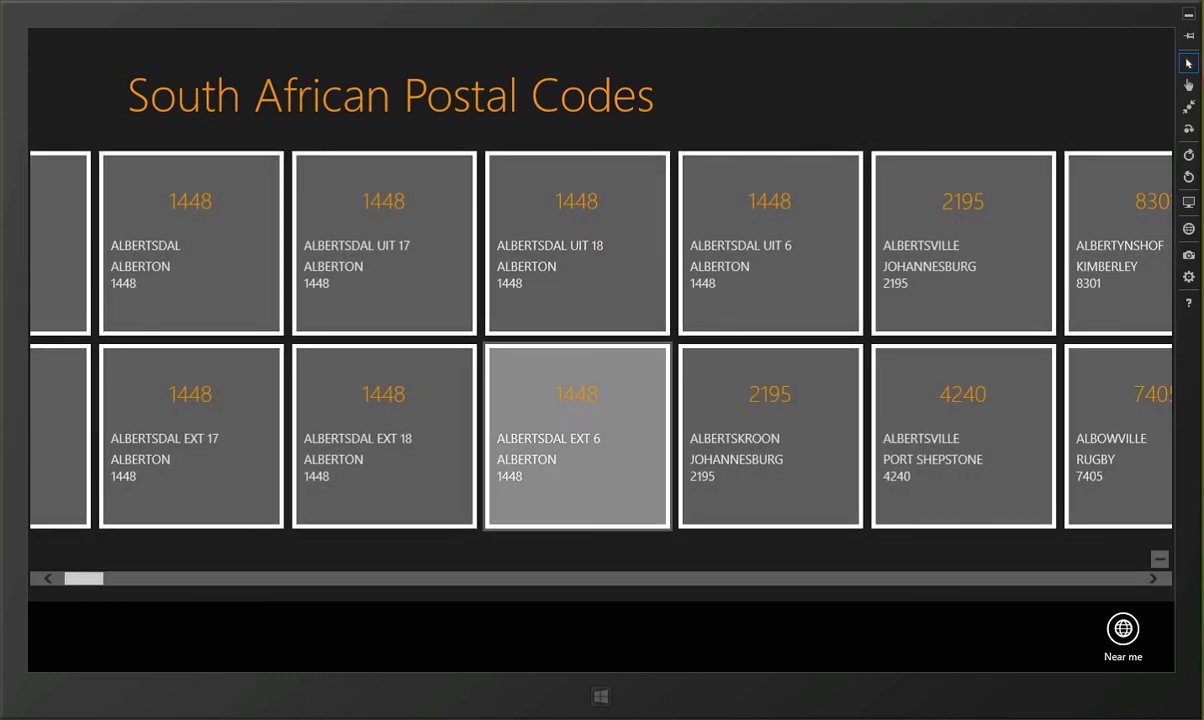
{"action": "mouse_move", "coordinate": [576, 435]}
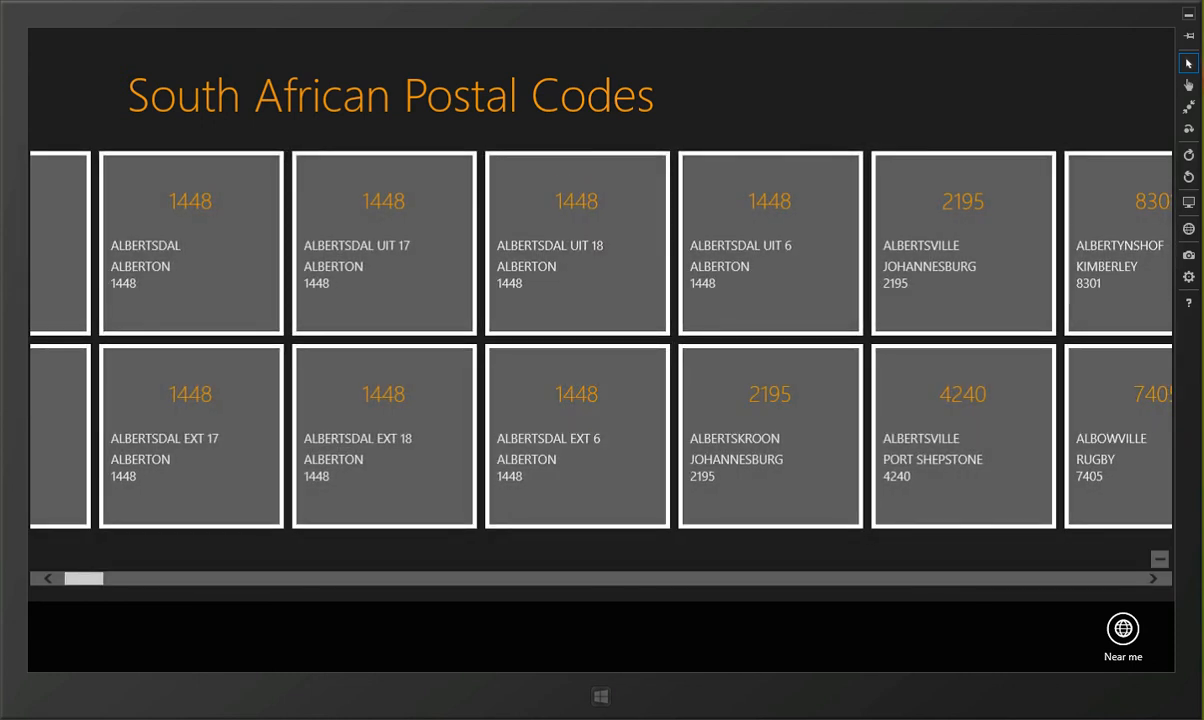